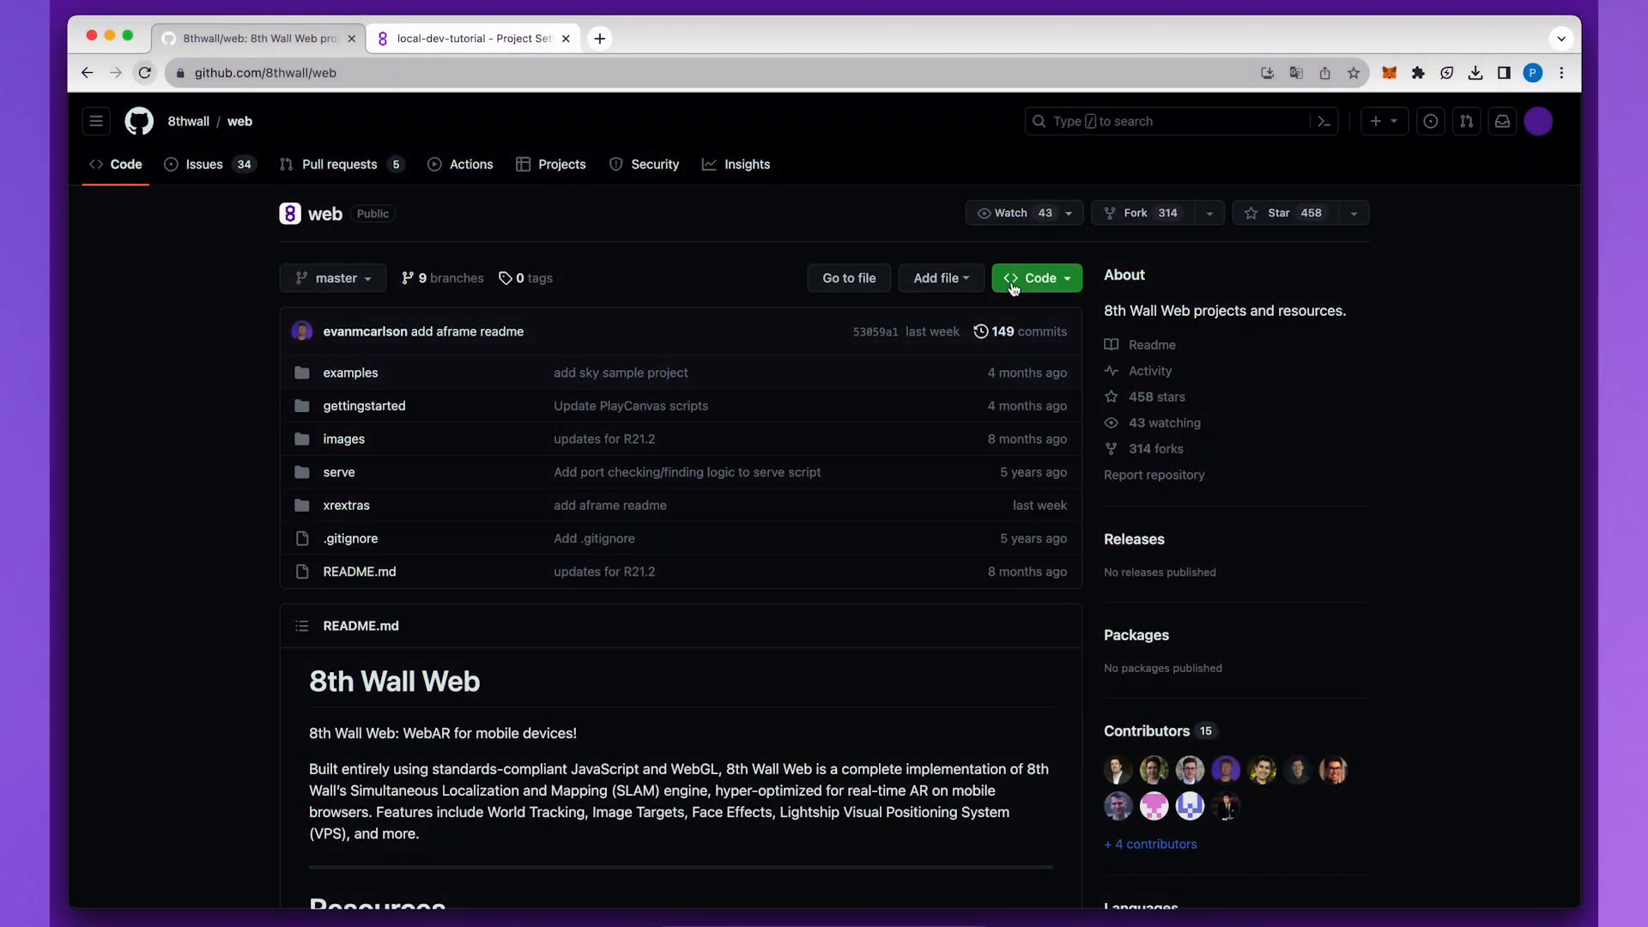
Reveal the HTTPS clone URL for the 8thwall/web repository
left_click(1037, 278)
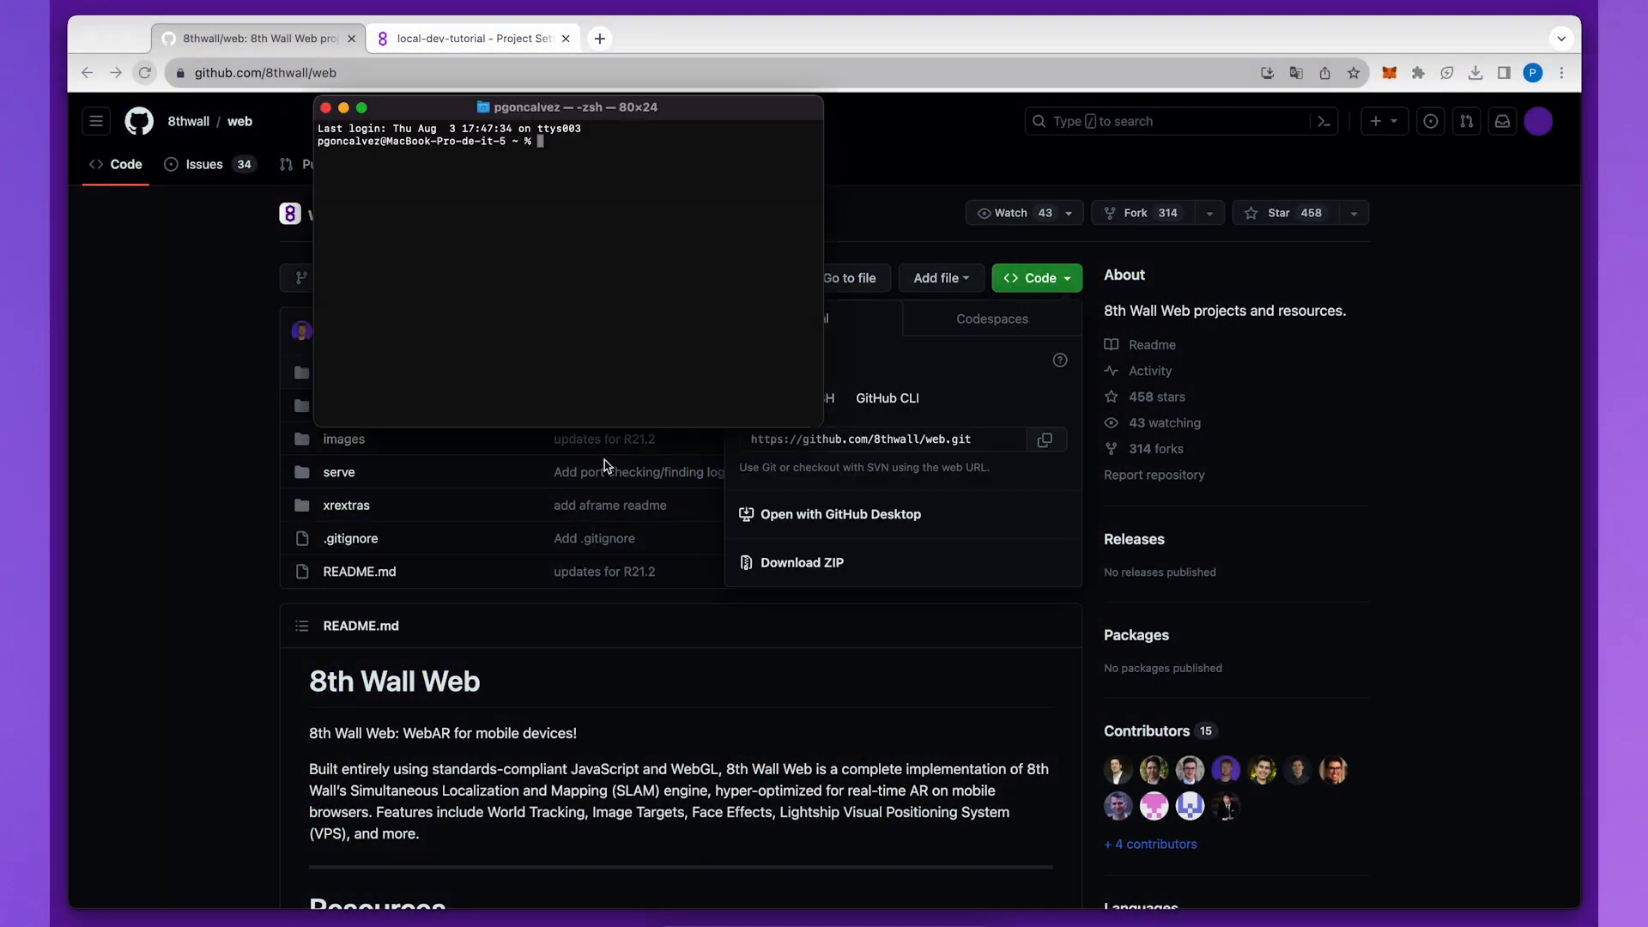
type("cd Documents/8th")
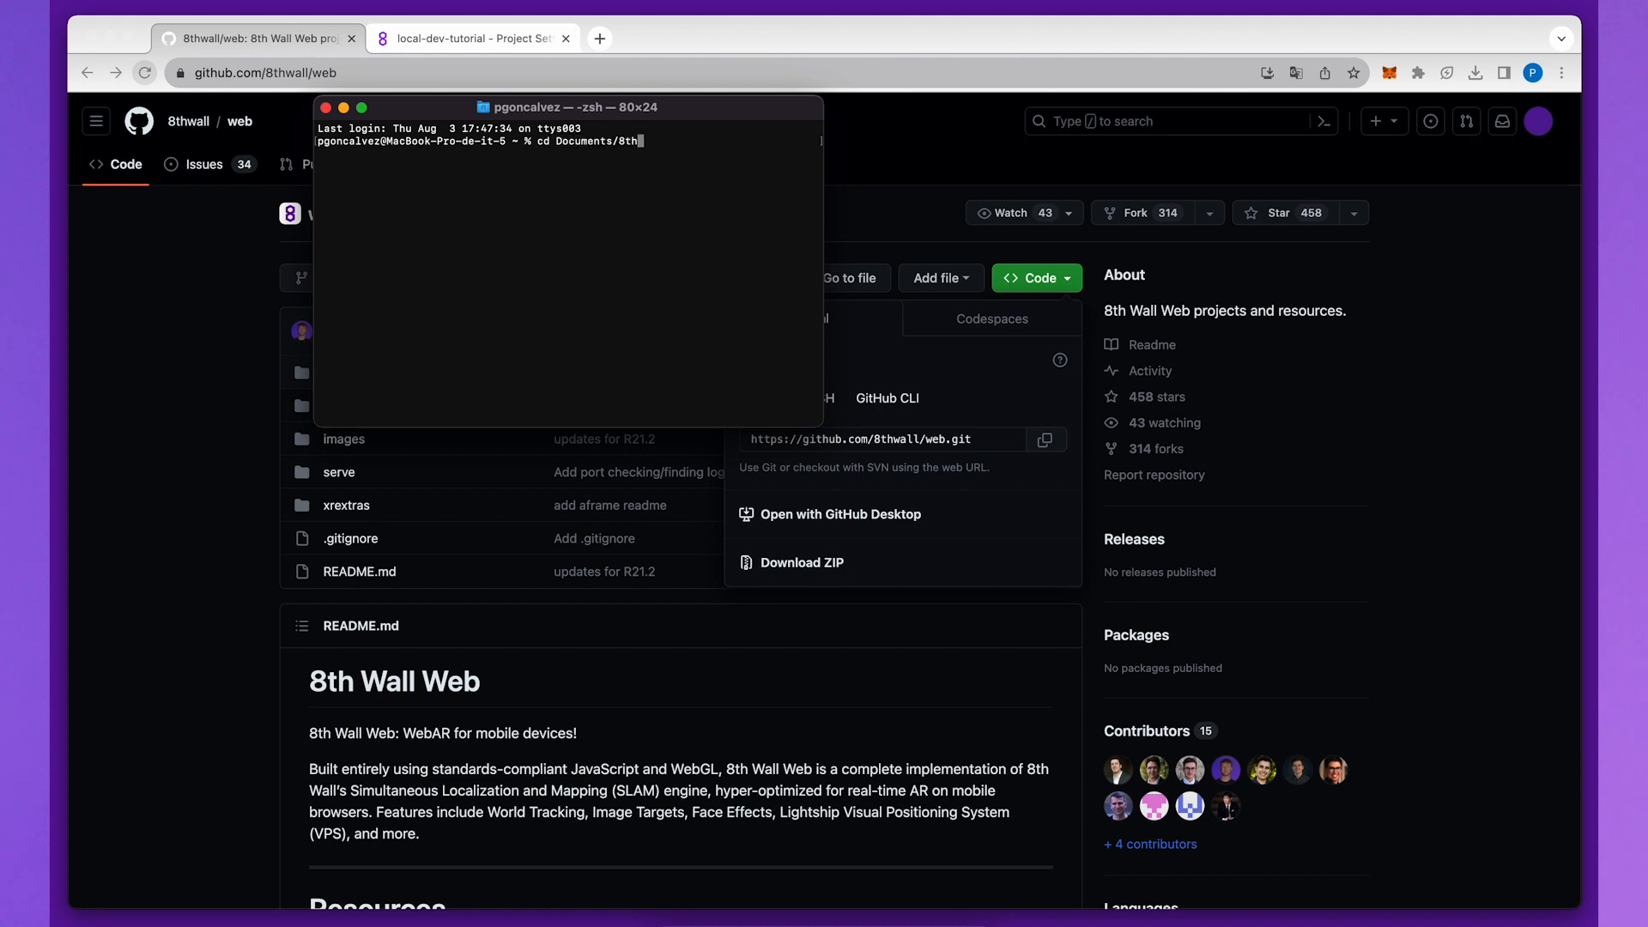
type("git clone https://github.com/8thwall/web.git")
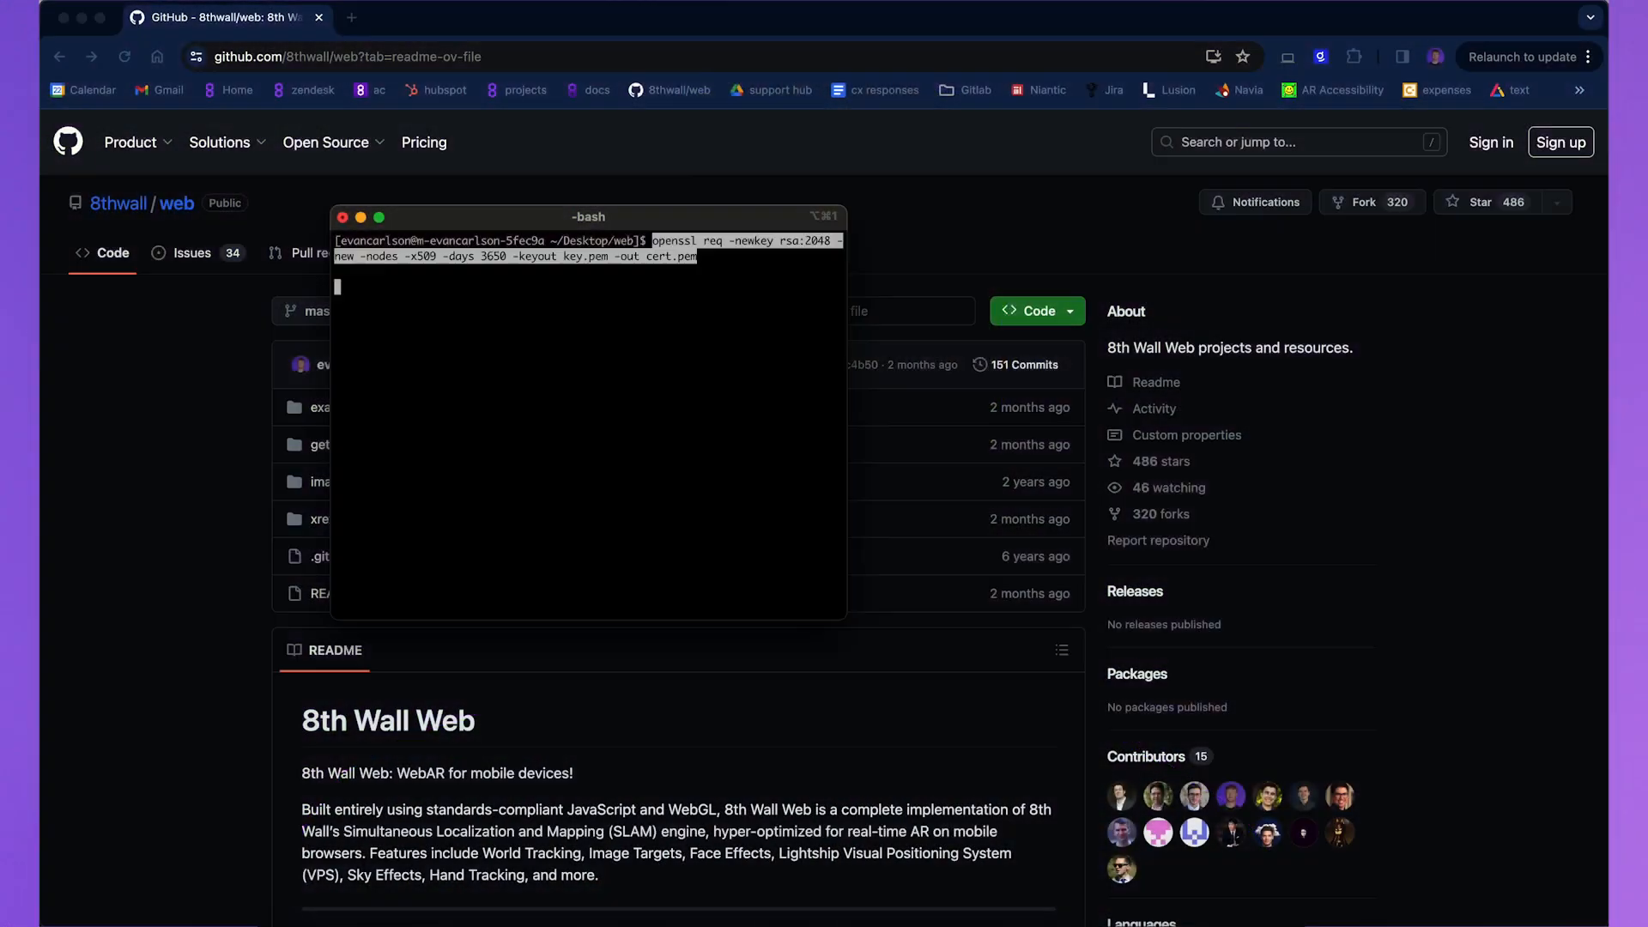
key("Enter")
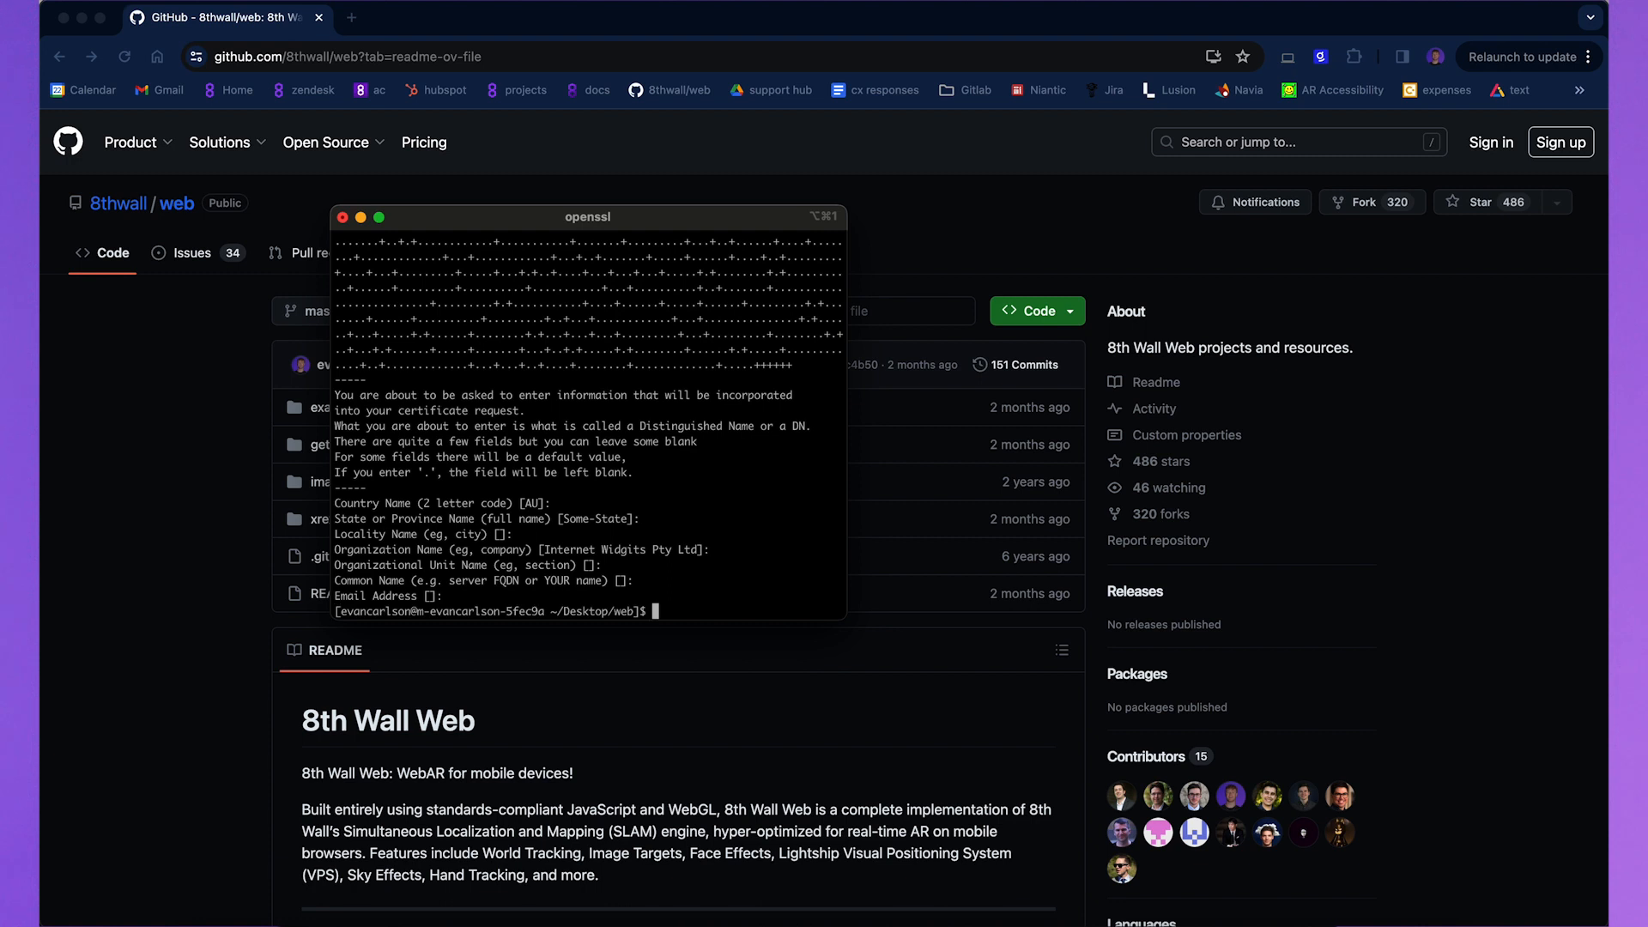
Begin the npx http-server command pointing at the aframe sample folder
type("npx http-server examples/")
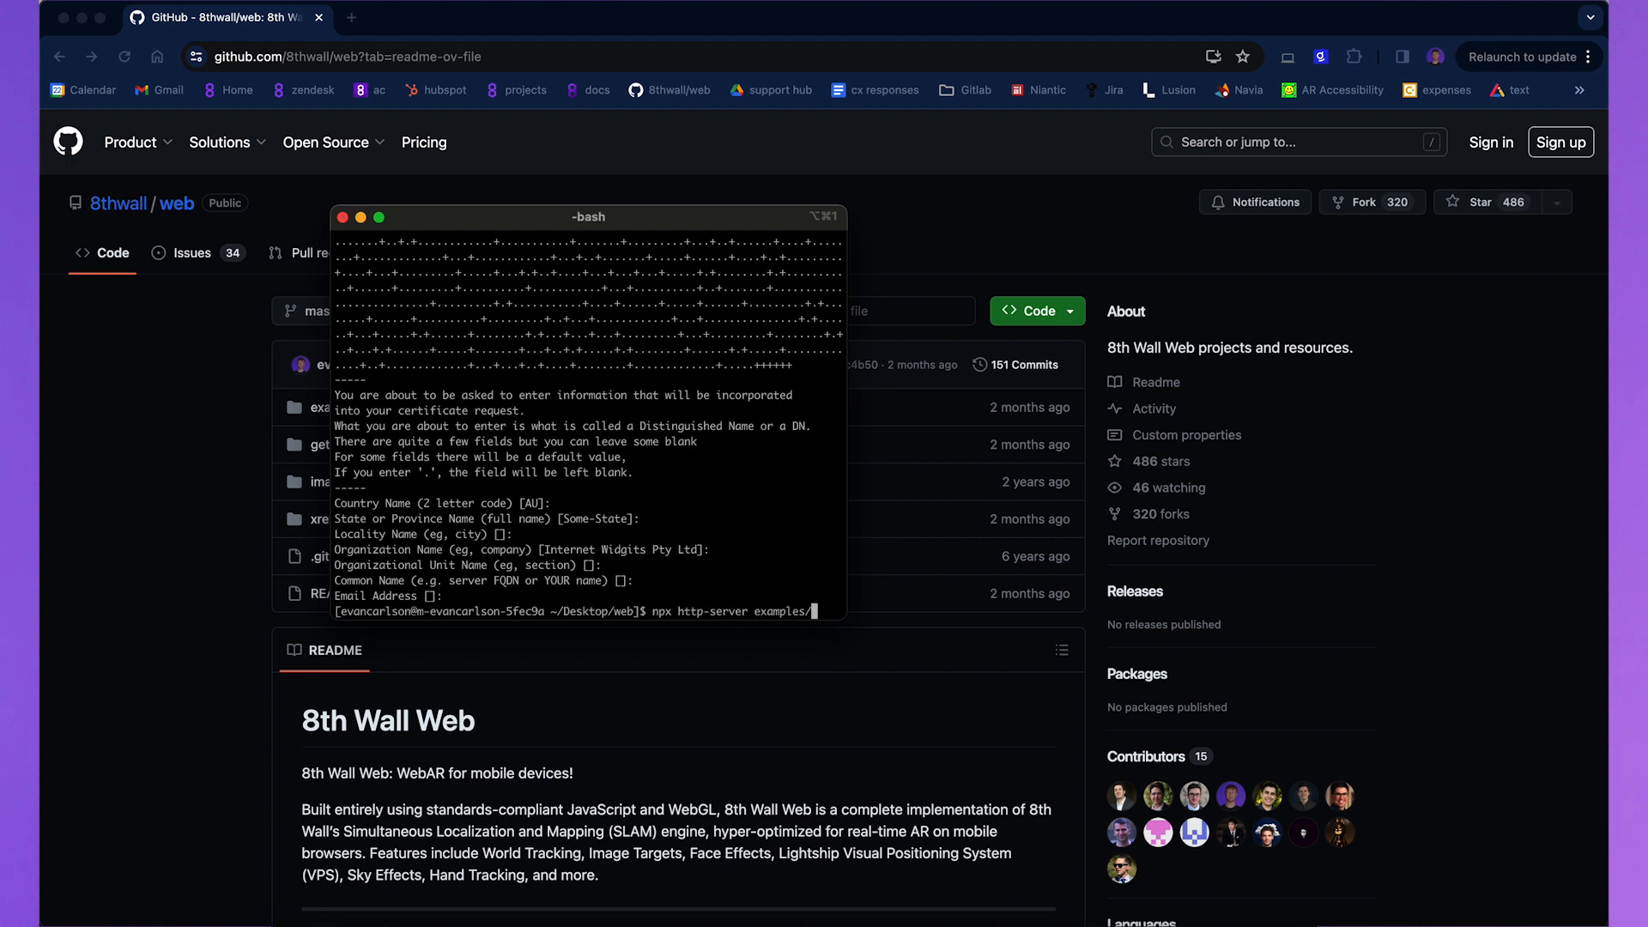
type("aframe/m")
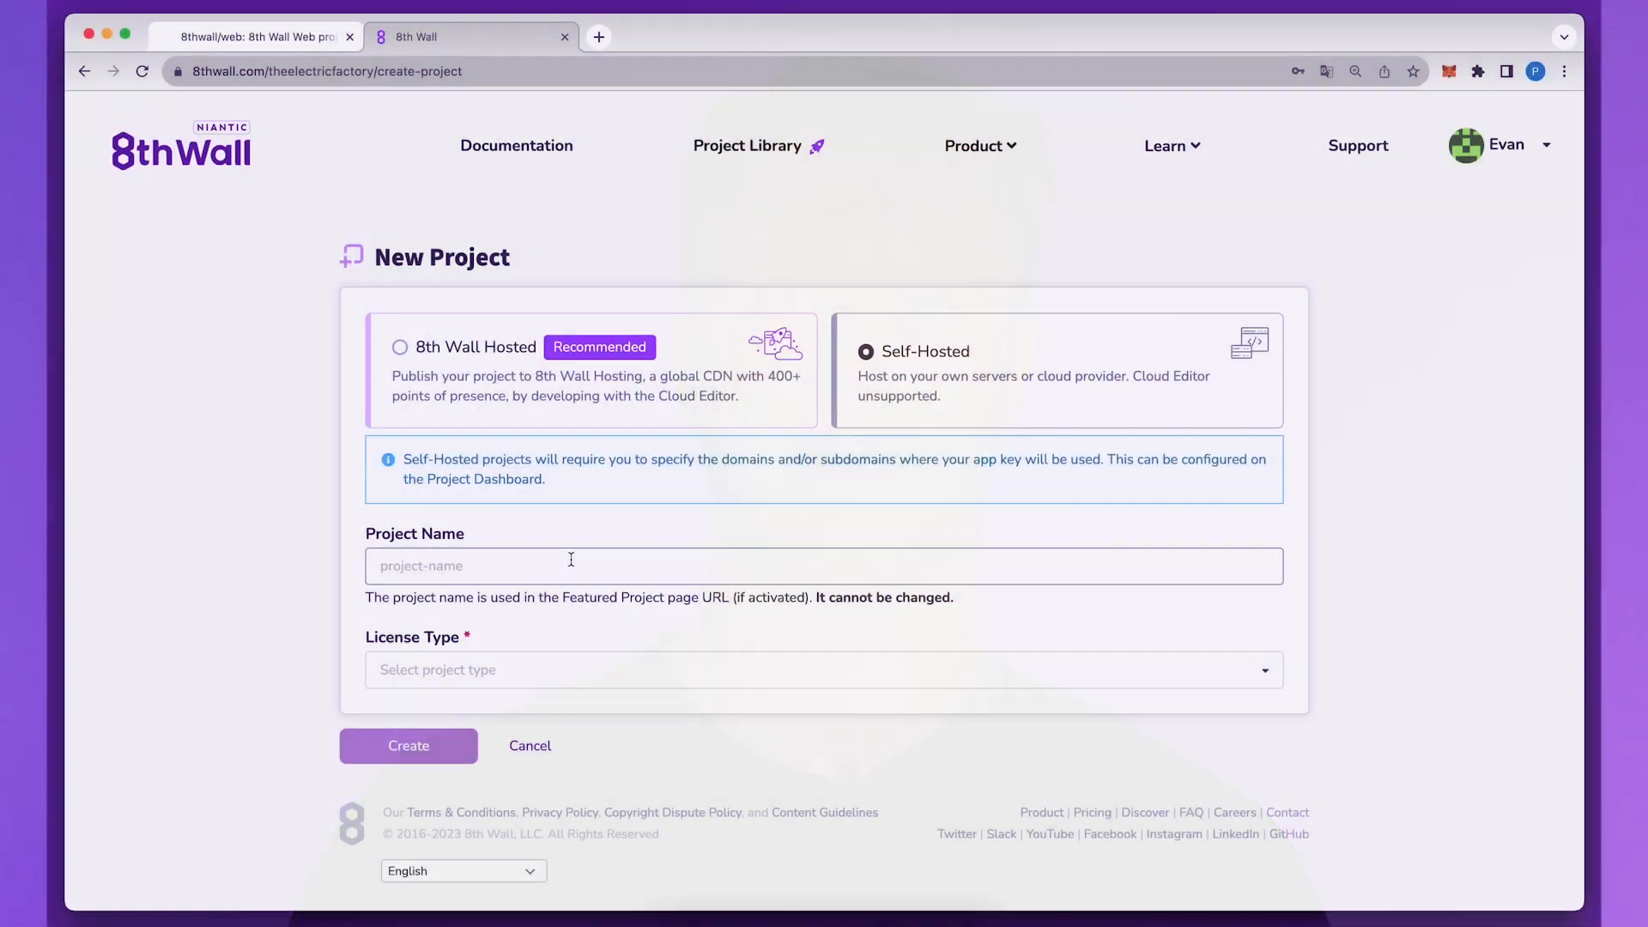
Name the self-hosted project local-dev-tutorial and expand My App Key in its settings
type("local-dev-")
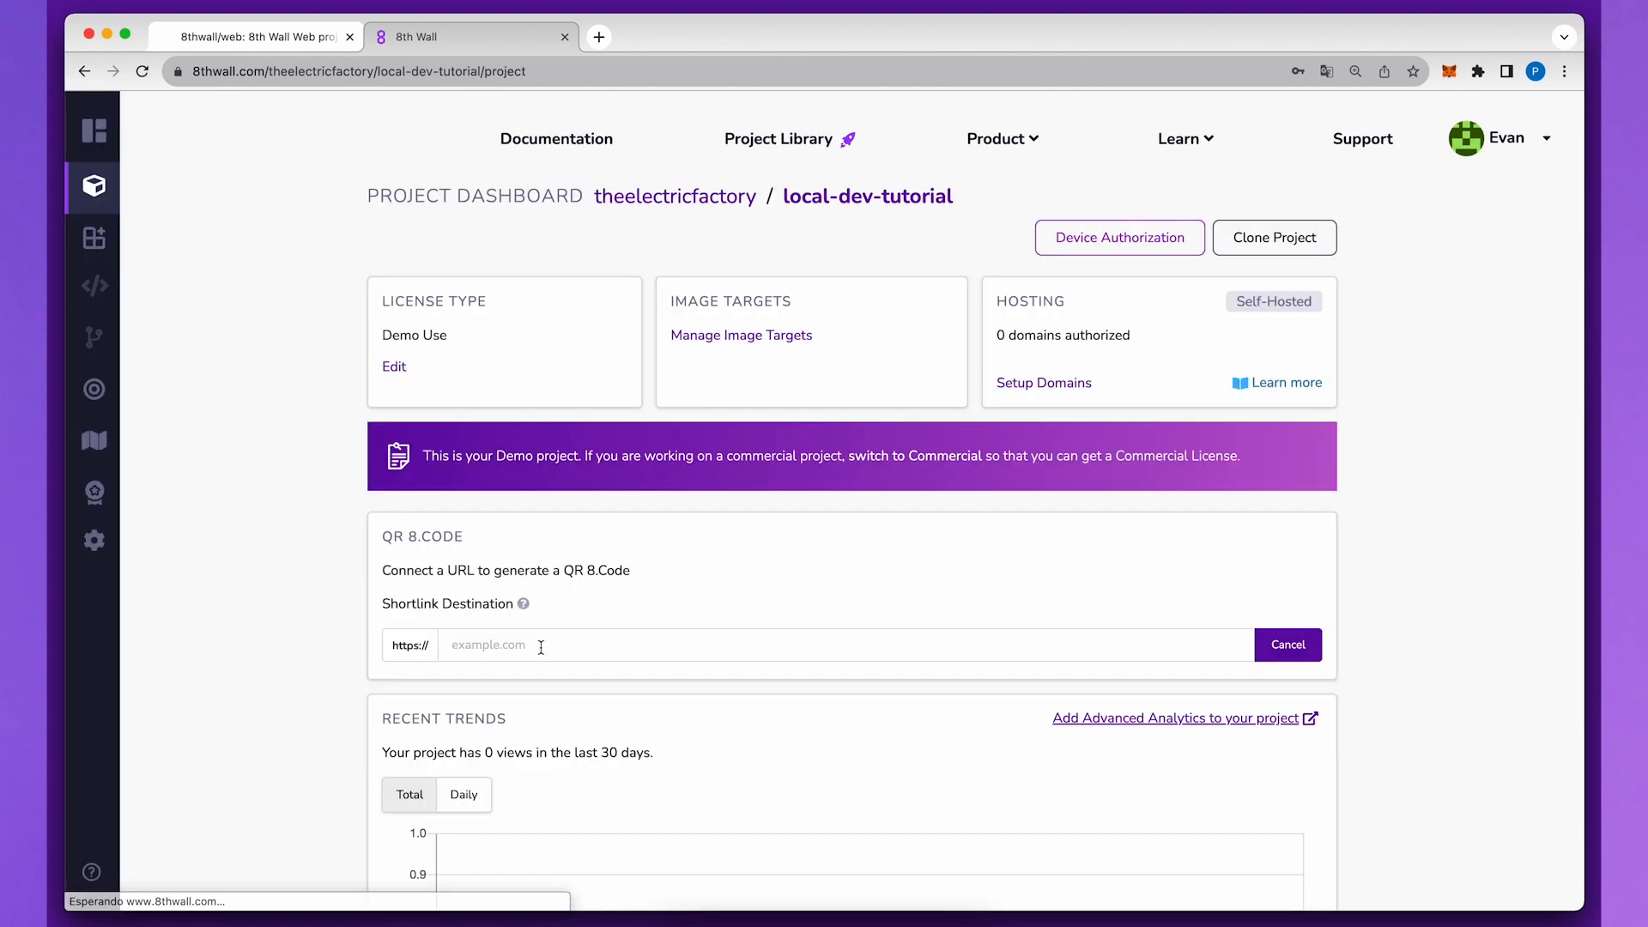
left_click(93, 540)
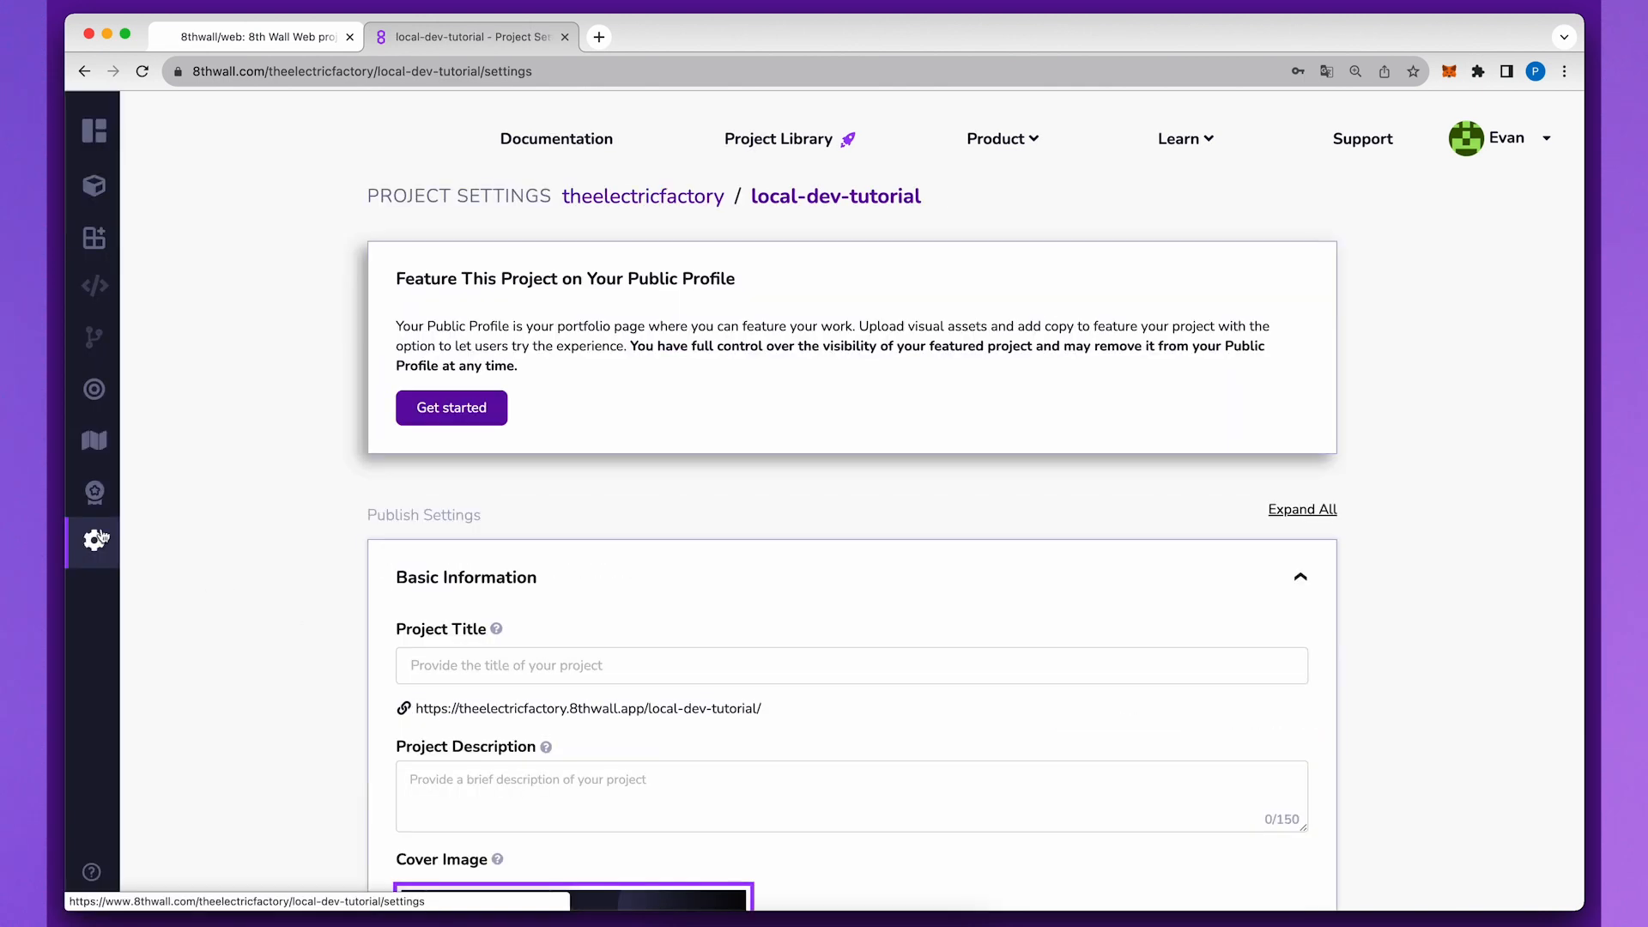
scroll("down", 3)
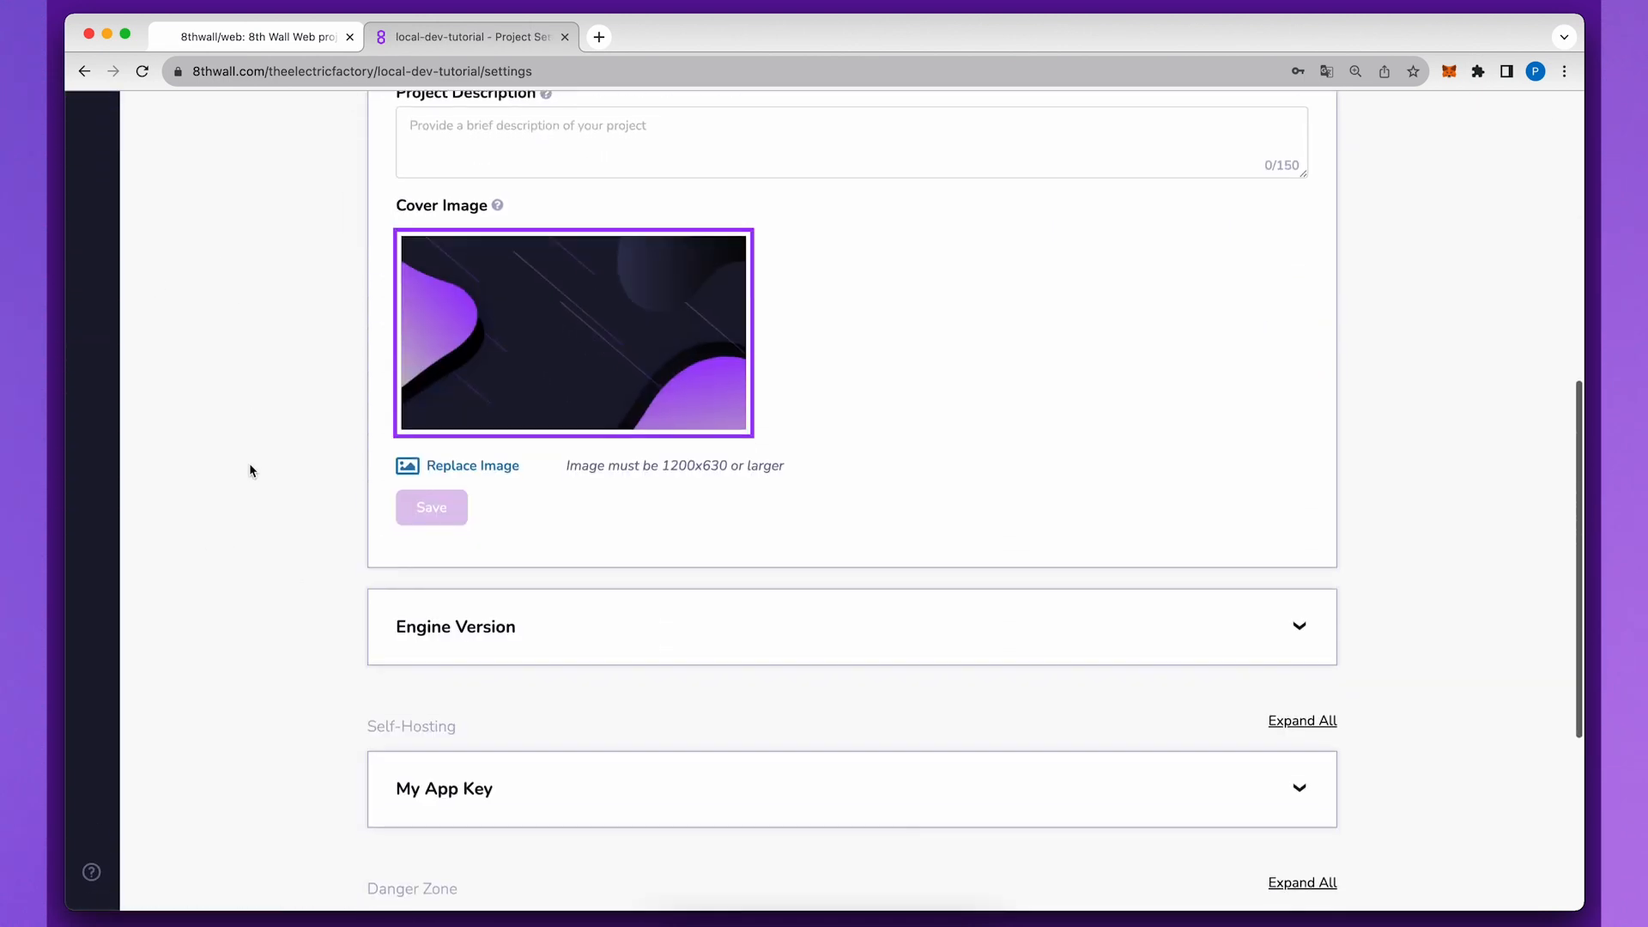
left_click(444, 789)
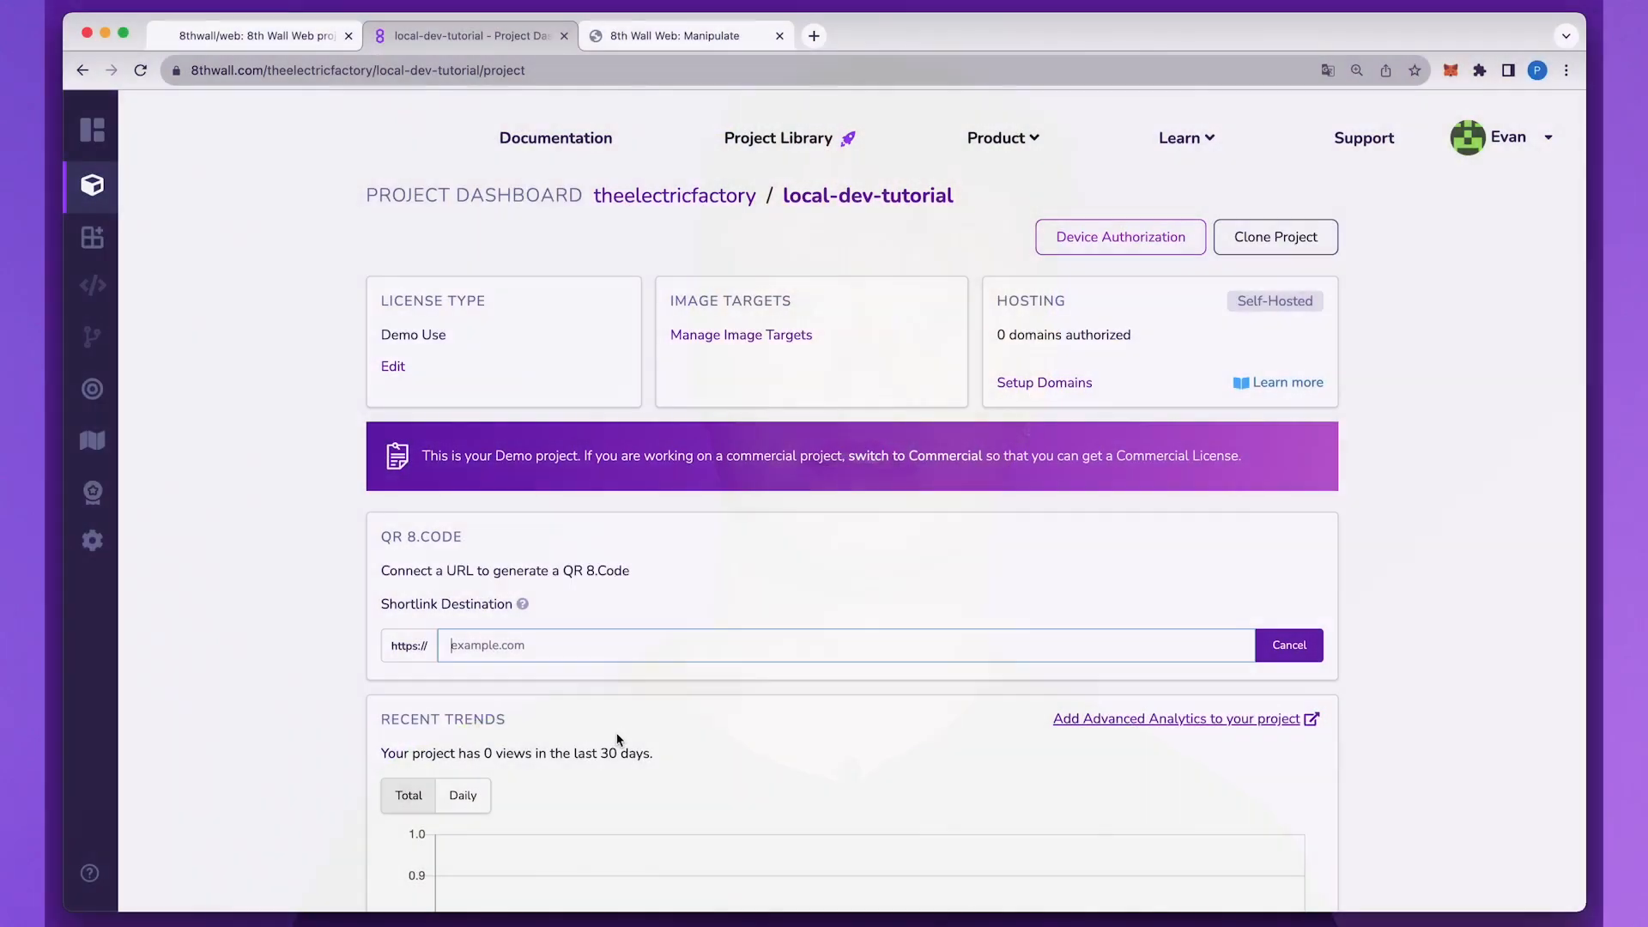
Enter https:192.168.1.3:8080/ as the QR 8.Code shortlink destination
type("https:192.168.1.3:8080/")
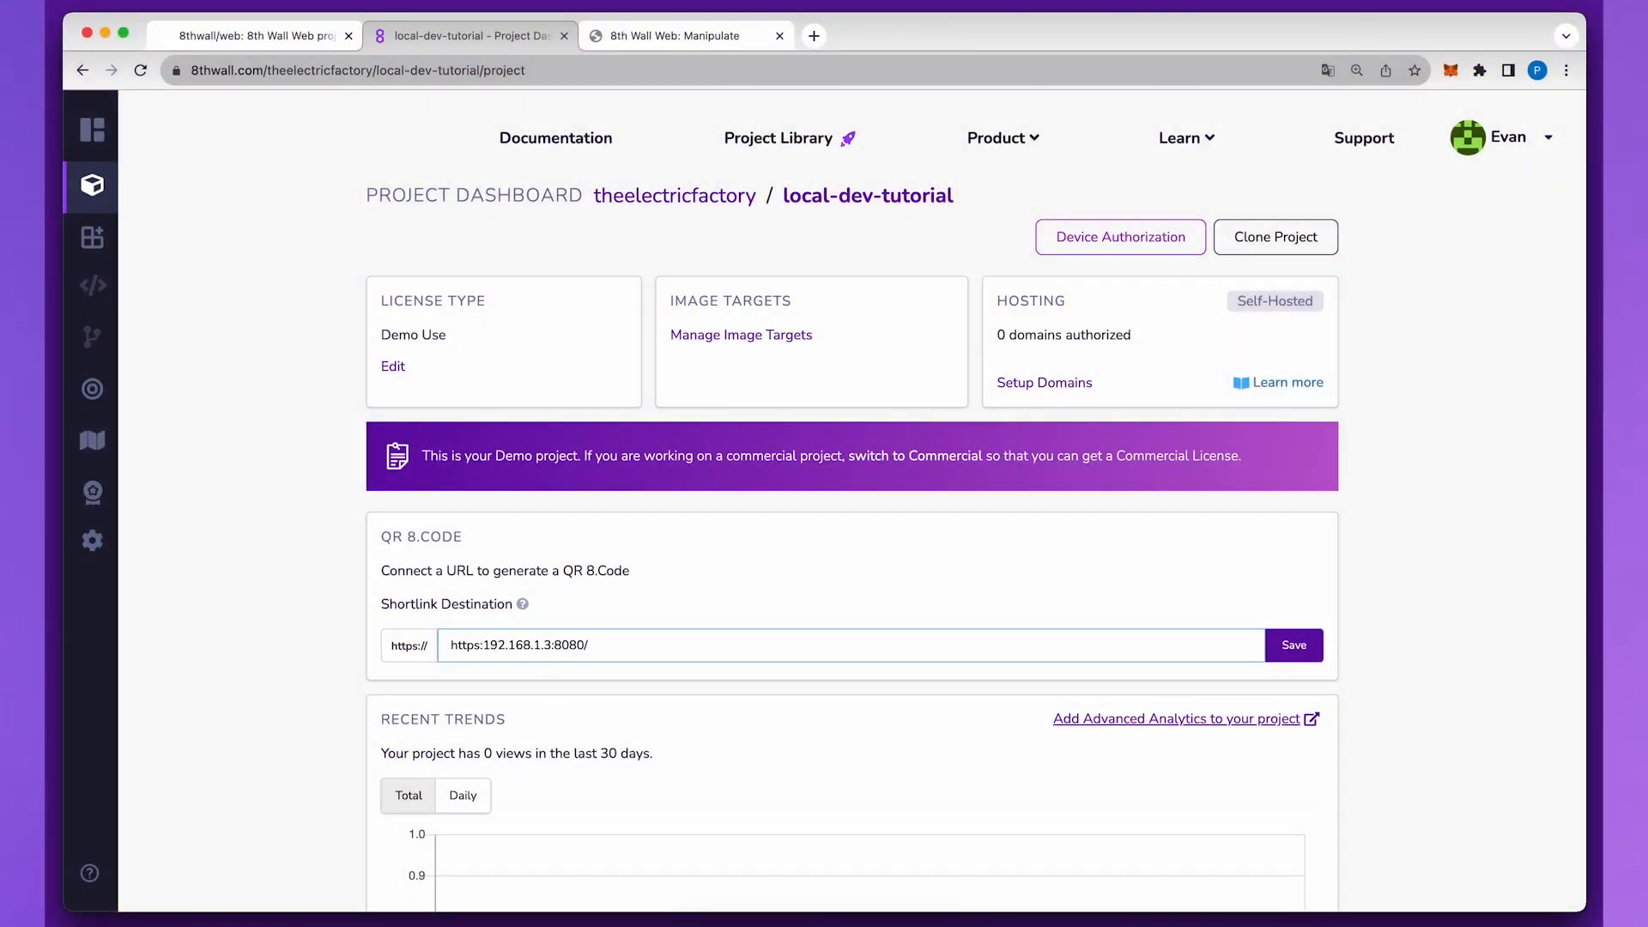